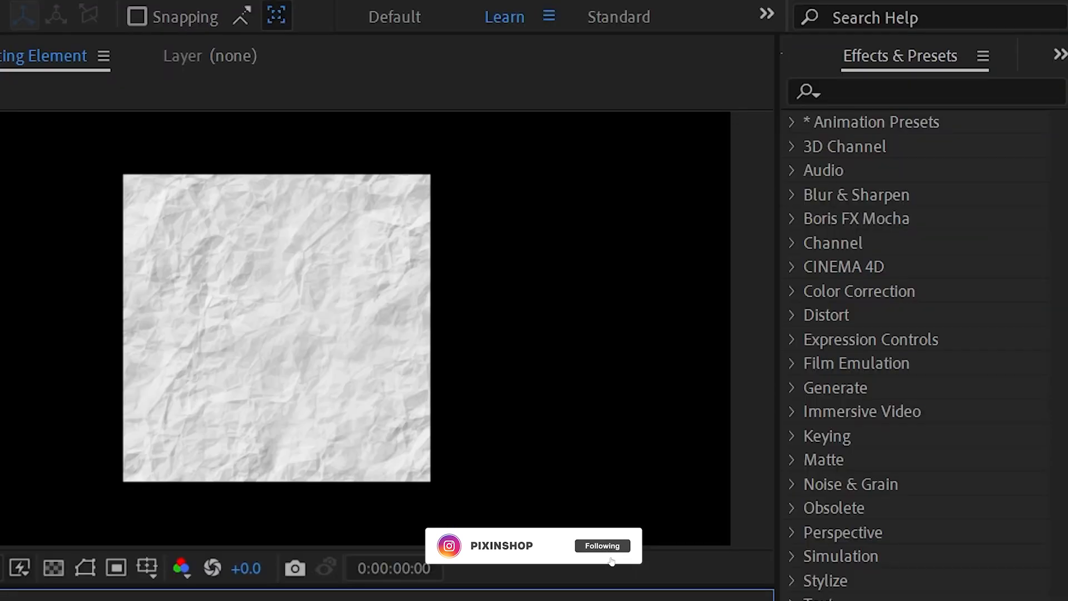
# Find 'turb', apply Turbulent Displace to the crumpled paper layer, and reveal Evolution Options
pyautogui.write('turb')
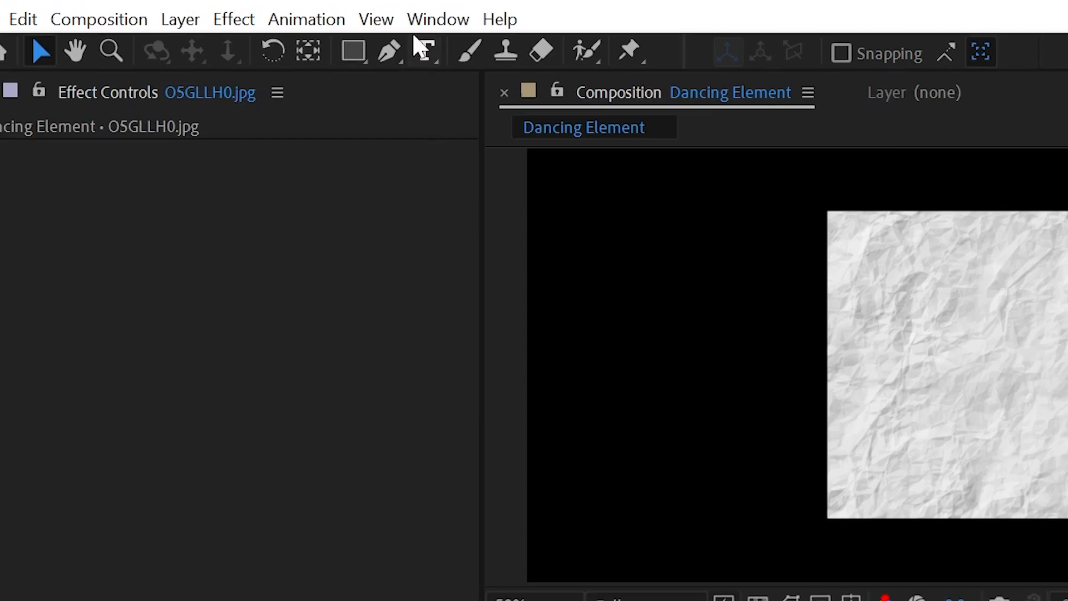
pyautogui.click(436, 18)
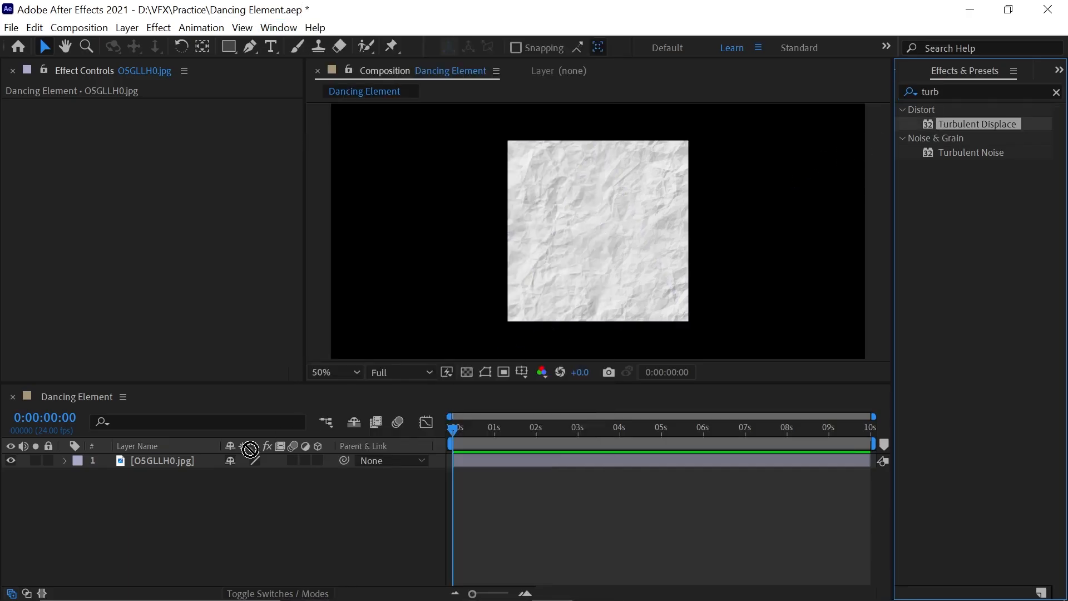
pyautogui.doubleClick(977, 123)
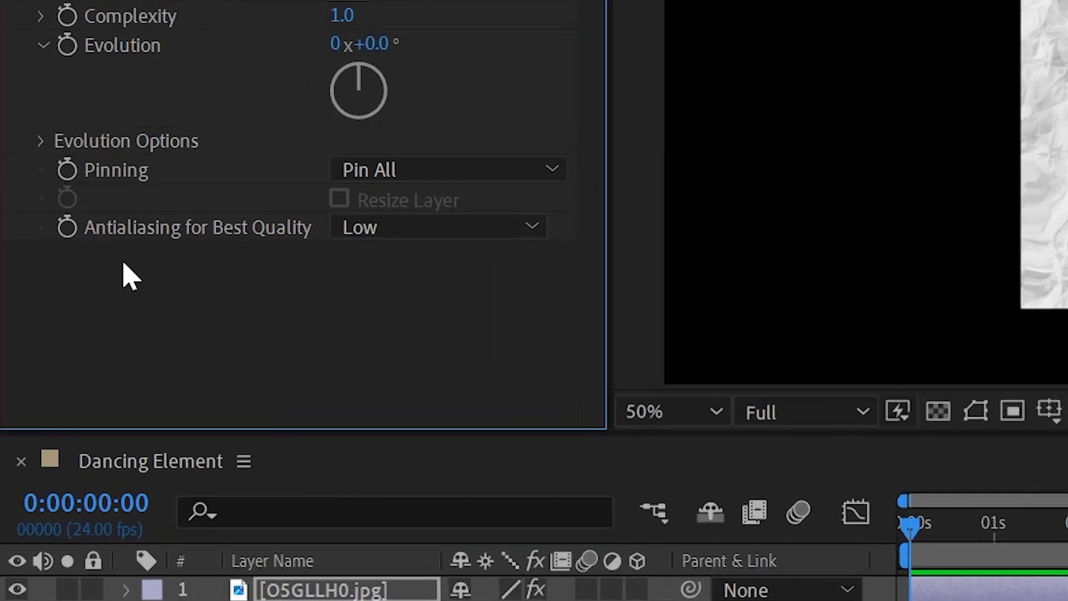
pyautogui.click(41, 141)
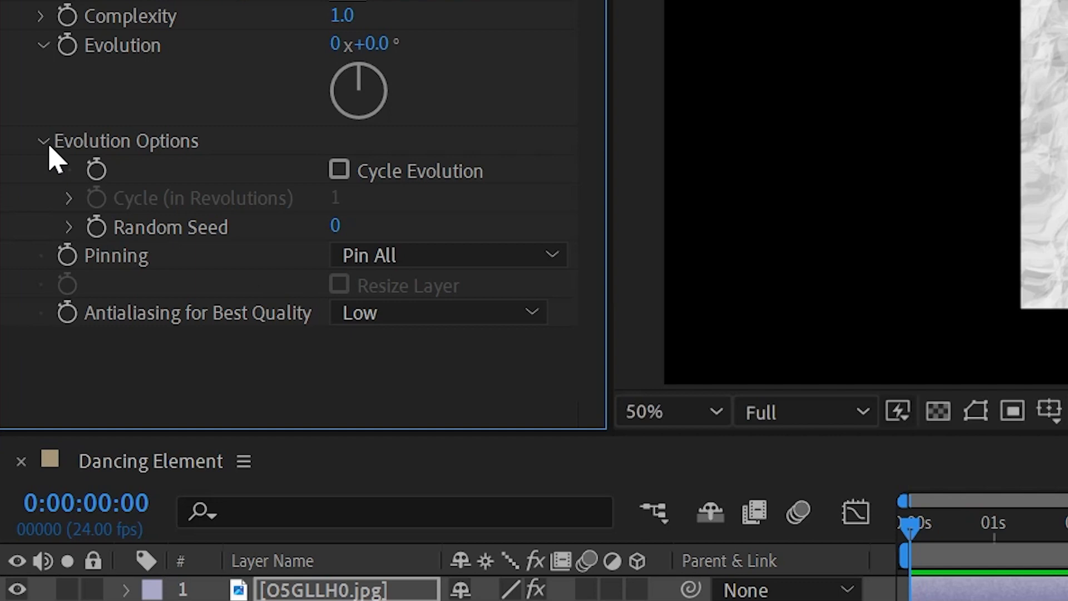
pyautogui.moveTo(100, 235)
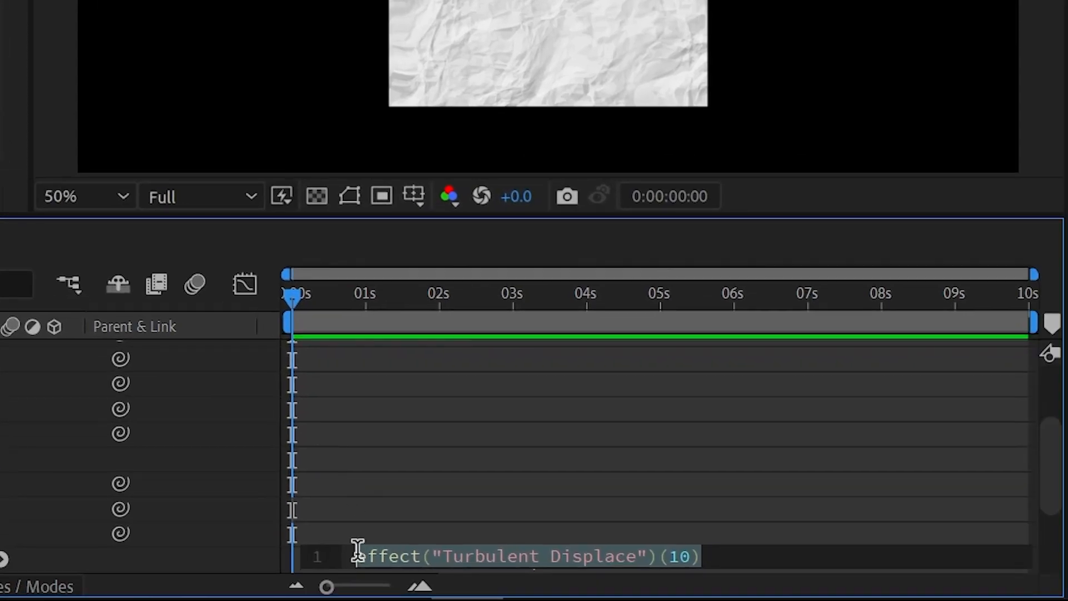
# Enter random(10000) as the Random Seed expression and begin a posterizeTime line above it
pyautogui.write('random(1)')
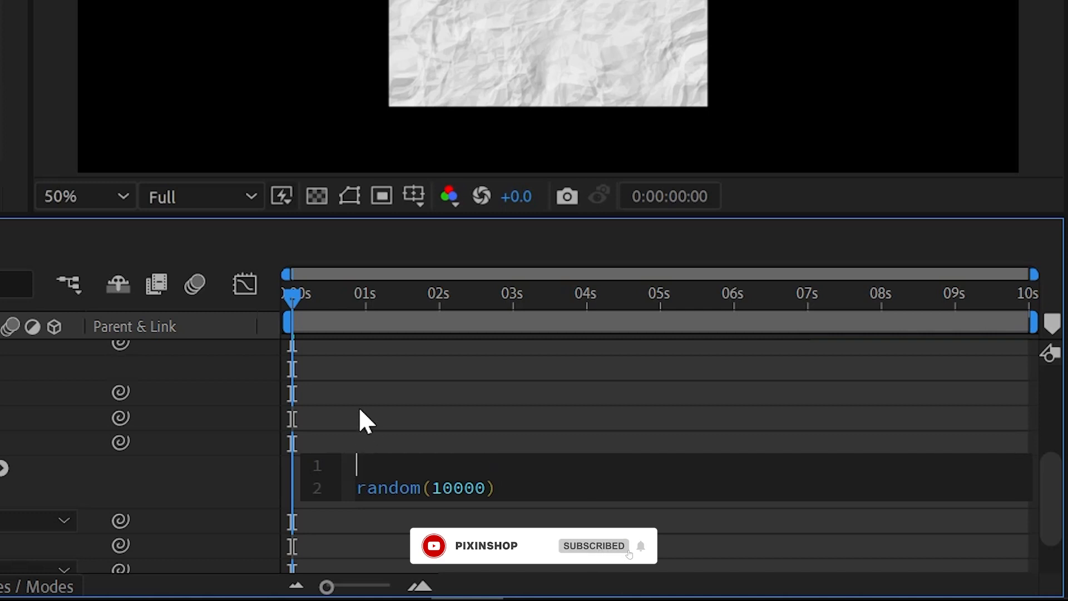
pyautogui.write('pos')
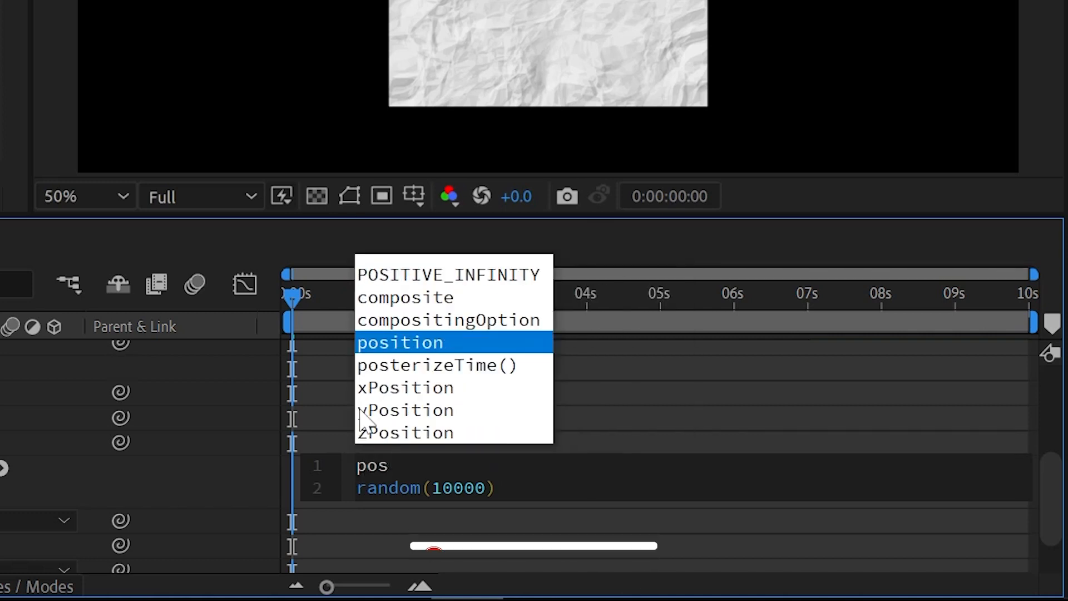